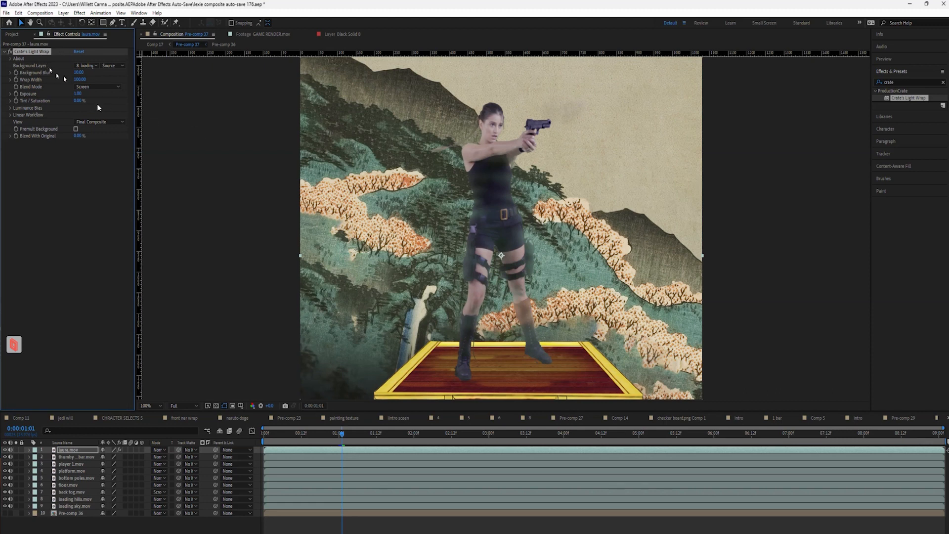
Zoom the viewer to 200% and scrub Light Wrap's Background Blur to blend the actor's edges
click(146, 405)
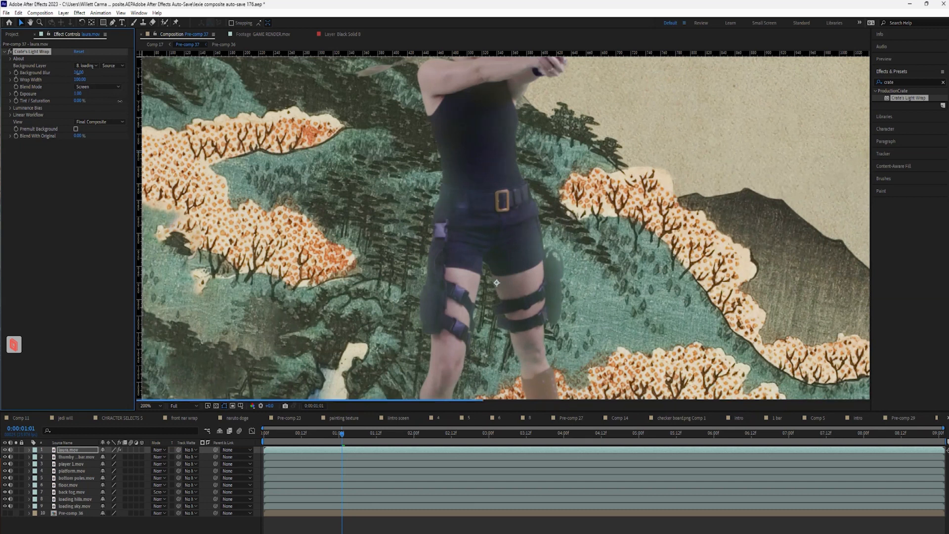
drag(79, 73, 82, 73)
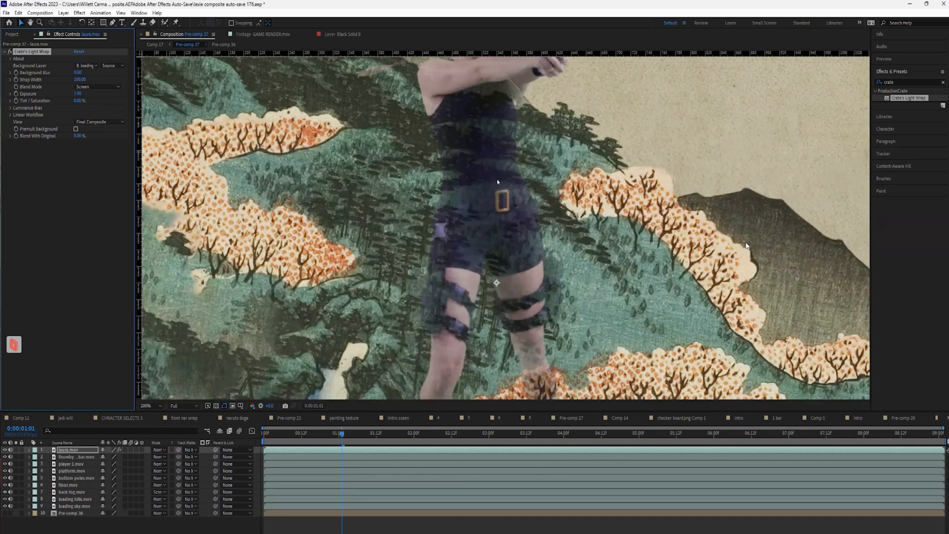
mouse_move(490, 190)
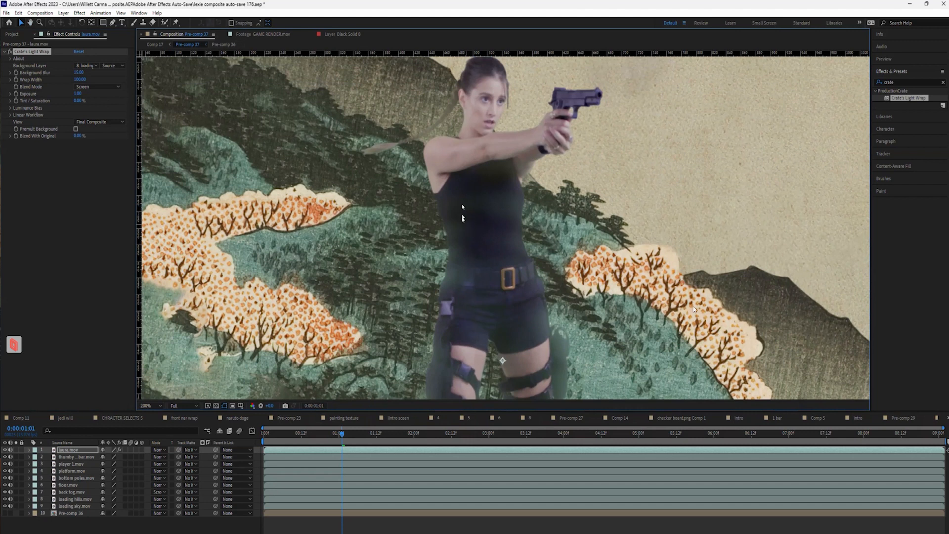
mouse_move(97, 125)
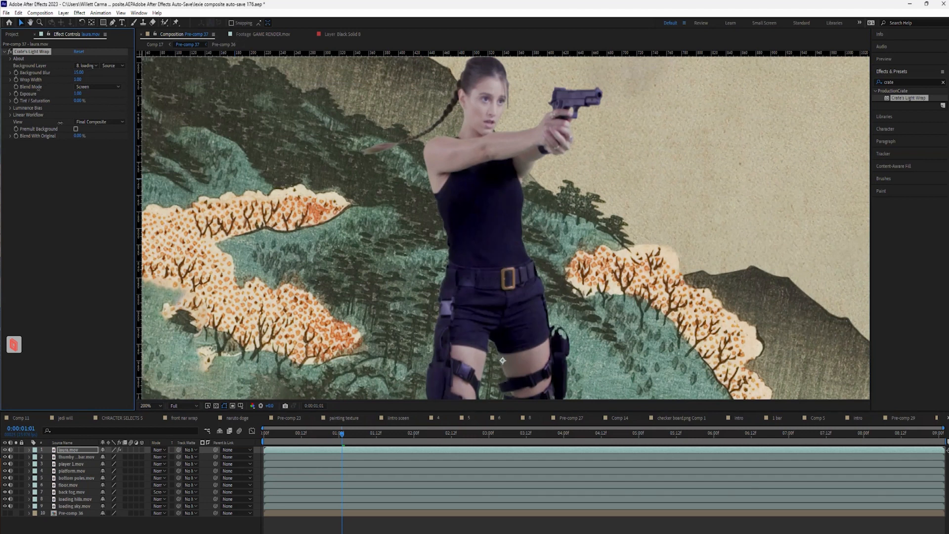
Set Wrap Width to 4.00 for a thin rim of light, then return the viewer to 100%
text(4.00)
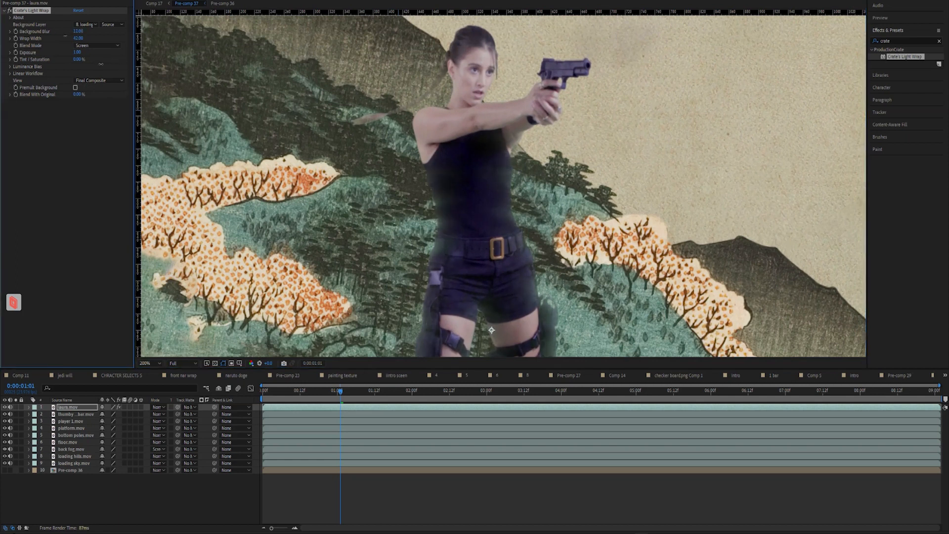
mouse_move(749, 314)
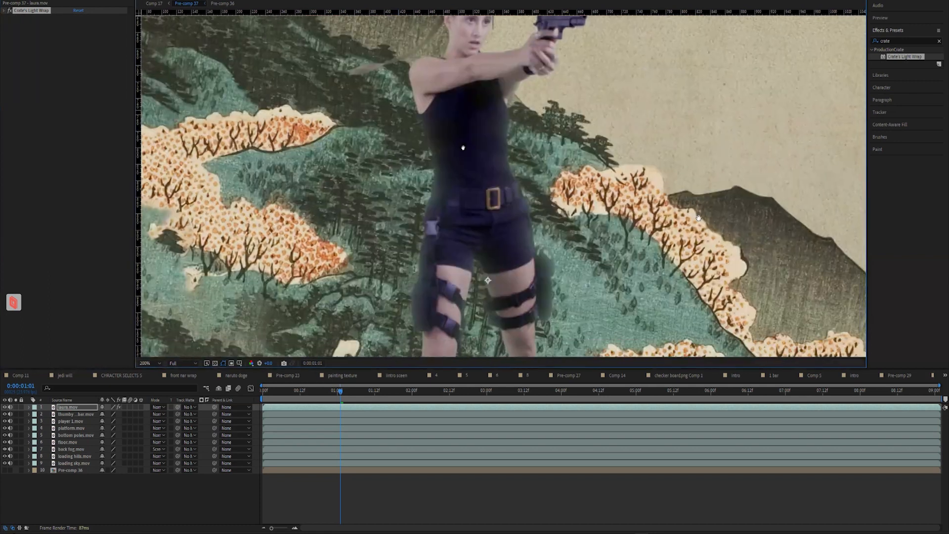
click(146, 363)
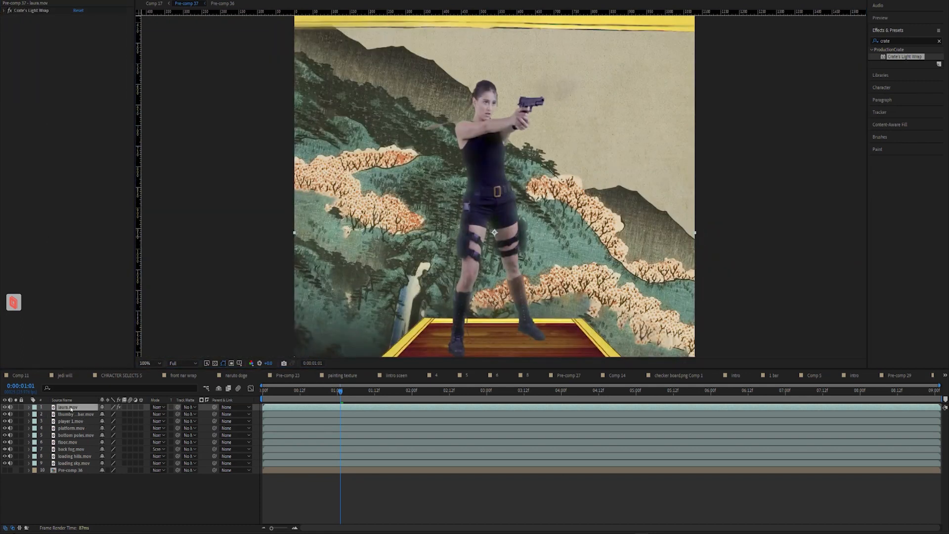
Raise Light Wrap's Exposure slightly and reveal its Luminance Bias settings
click(5, 10)
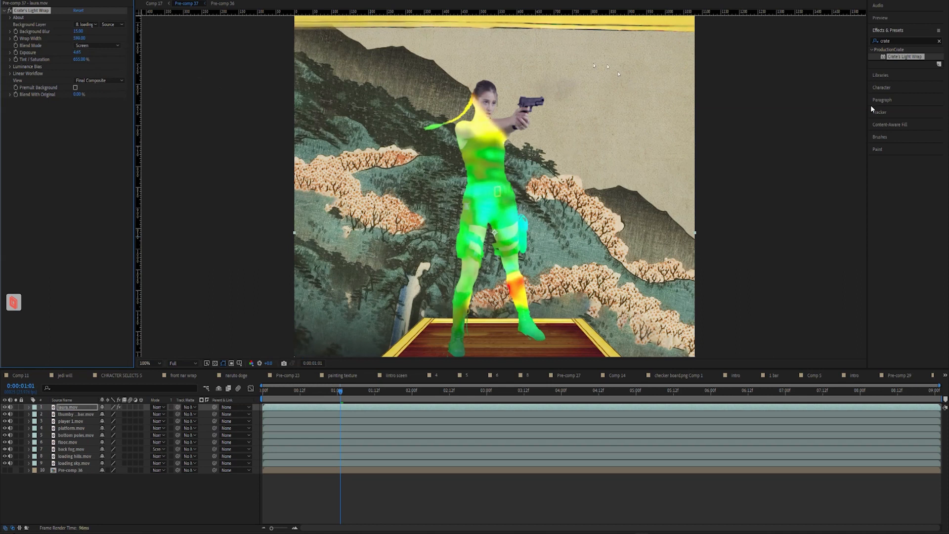
mouse_move(50, 149)
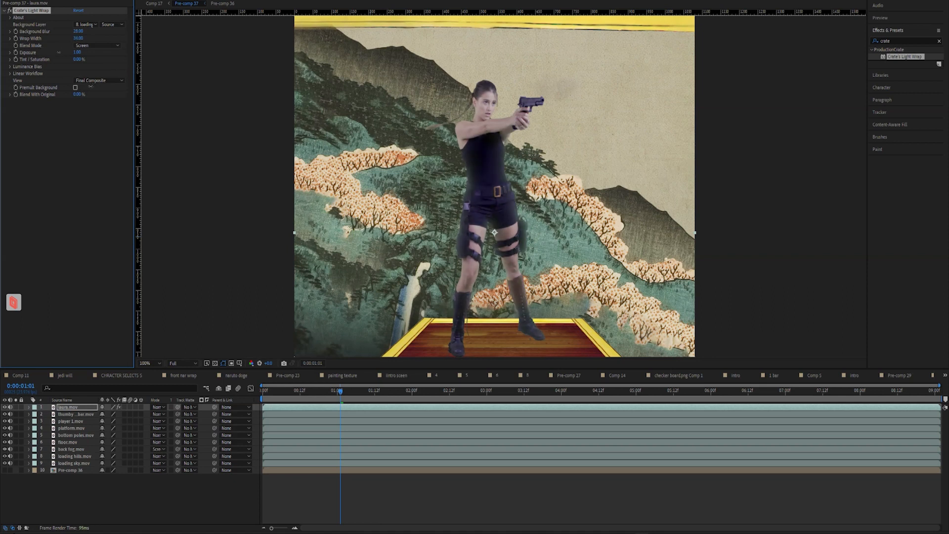
click(77, 53)
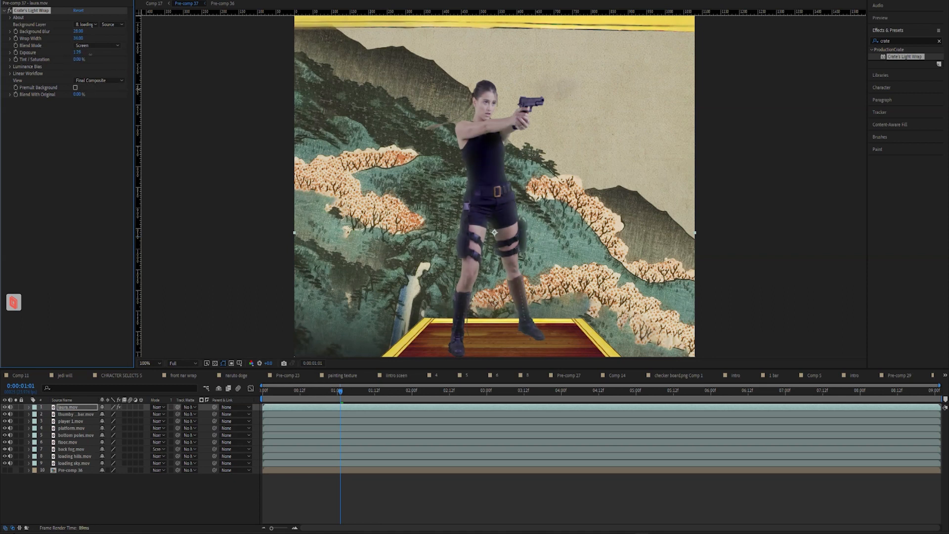
click(9, 66)
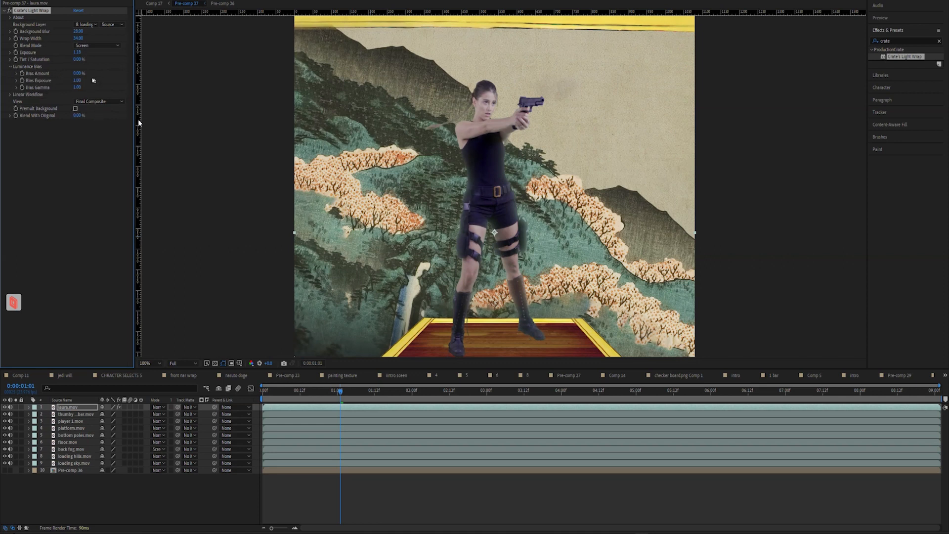